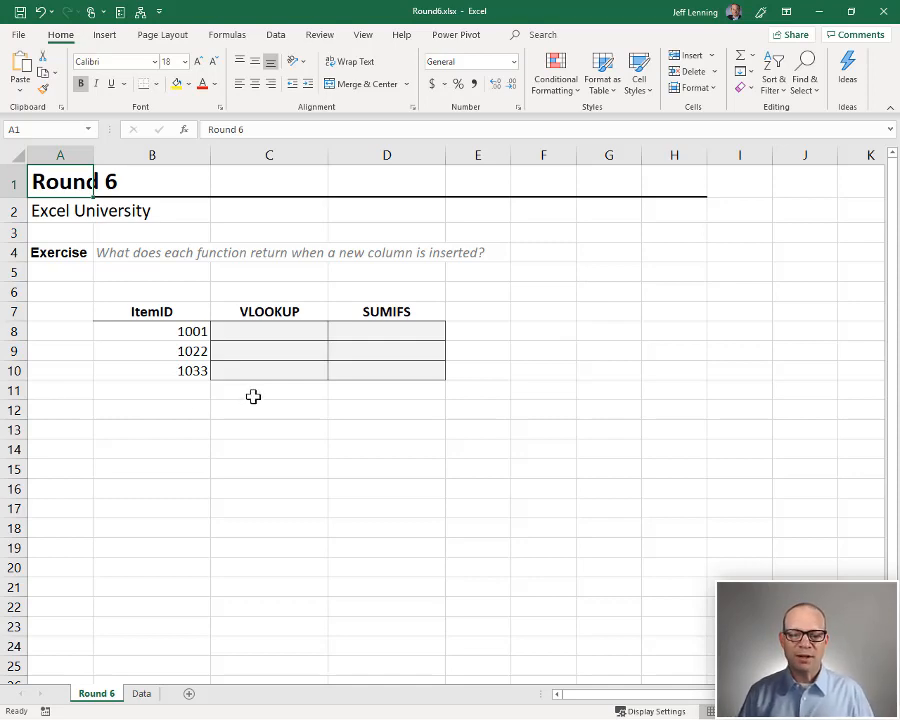
Step: Enter =VLOOKUP(B8,Table1,3,0) in C8 and fill it down, returning 422, 397 and 502
{"action": "left_click", "coordinate": [140, 692]}
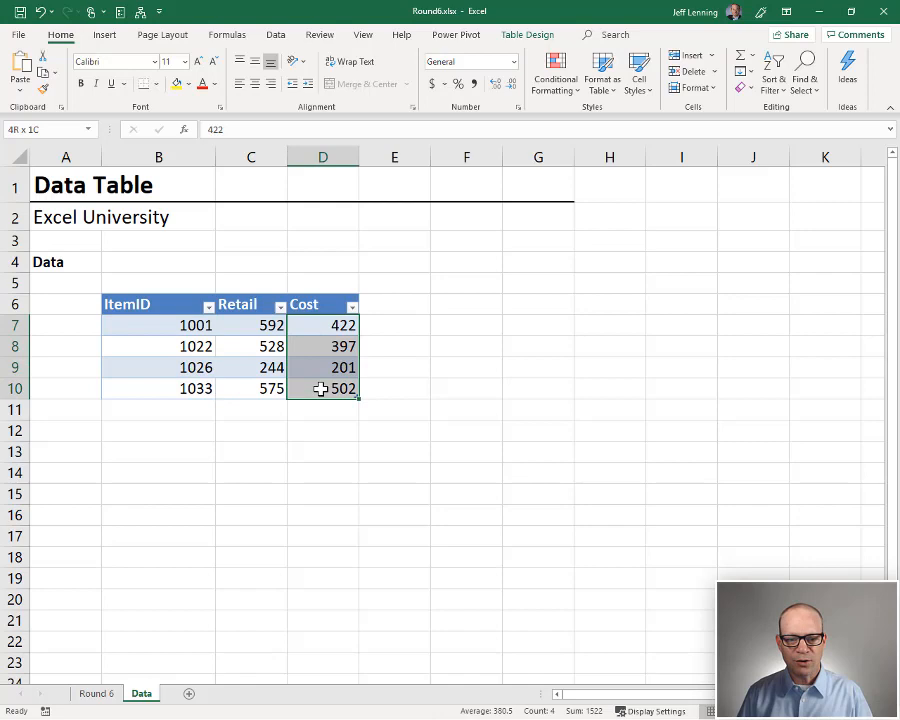
{"action": "left_click", "coordinate": [96, 692]}
{"action": "type", "text": "=VLOOKUP(B8"}
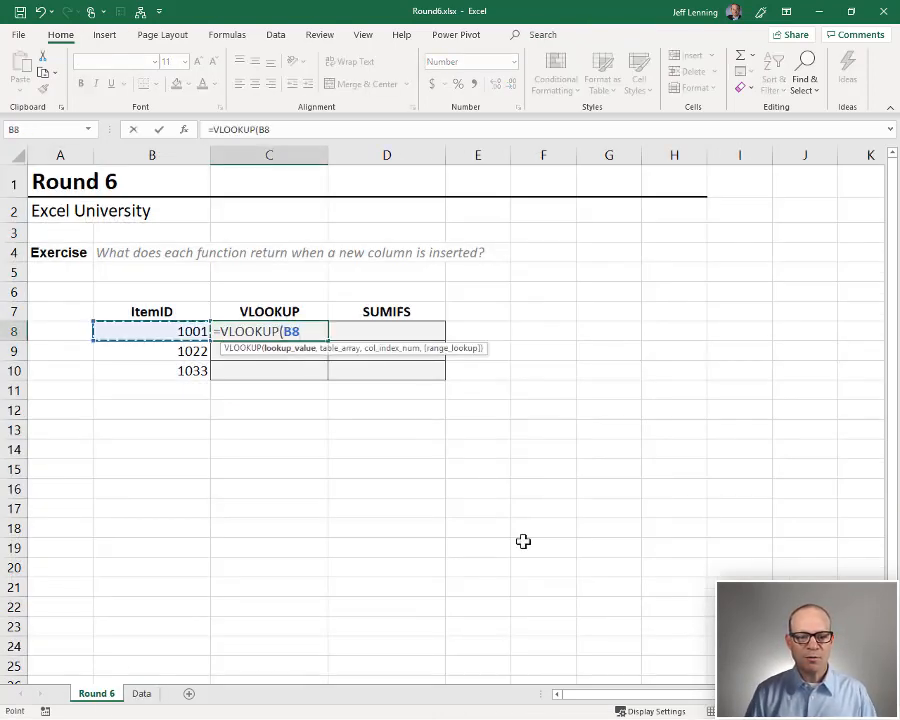
{"action": "type", "text": "table1,"}
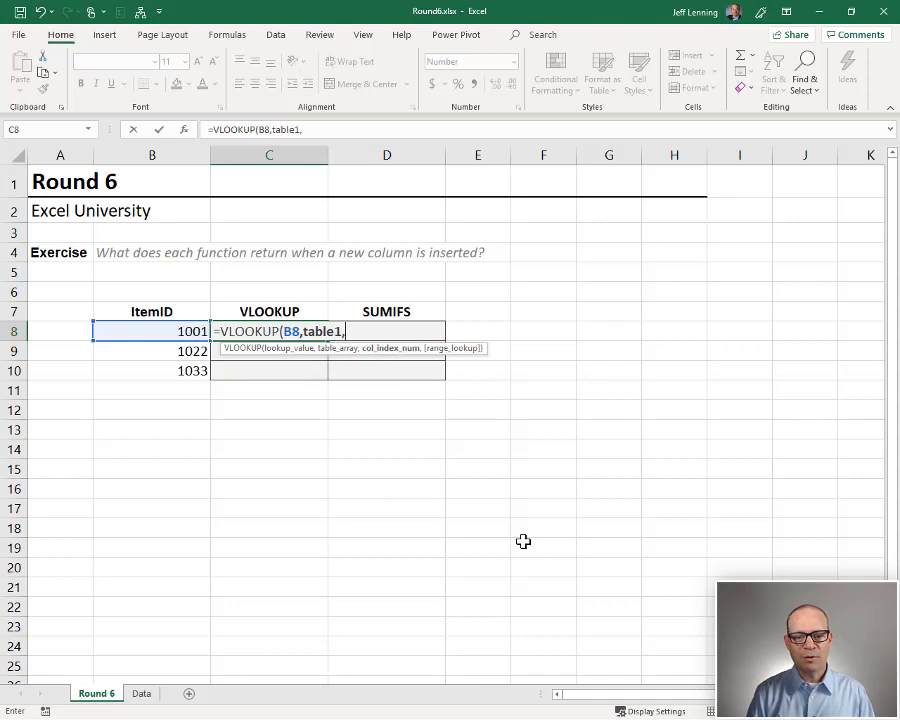
{"action": "type", "text": "3,0"}
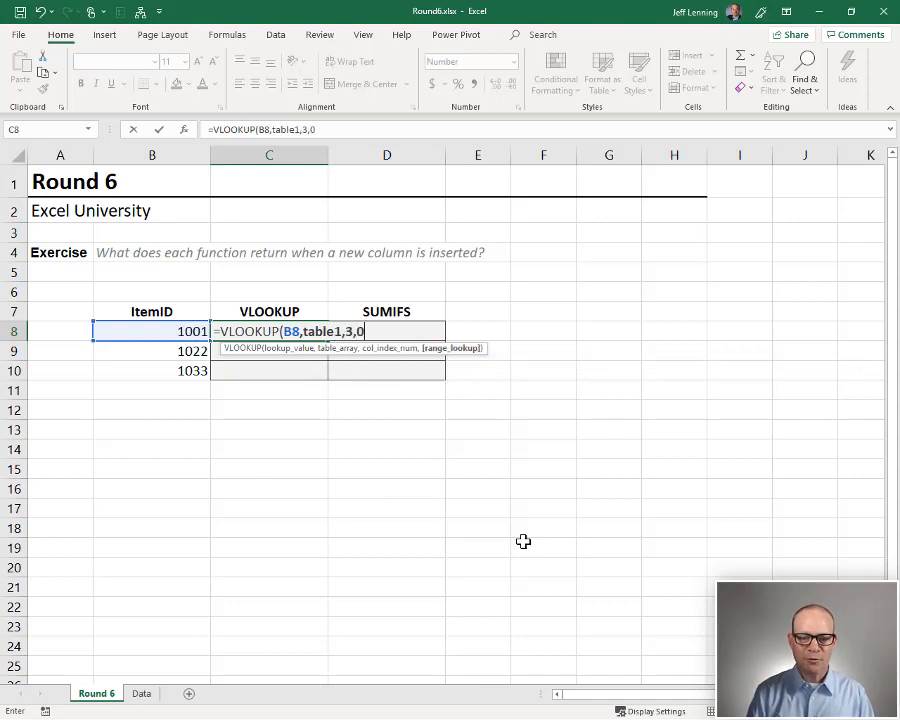
{"action": "key", "text": "Enter"}
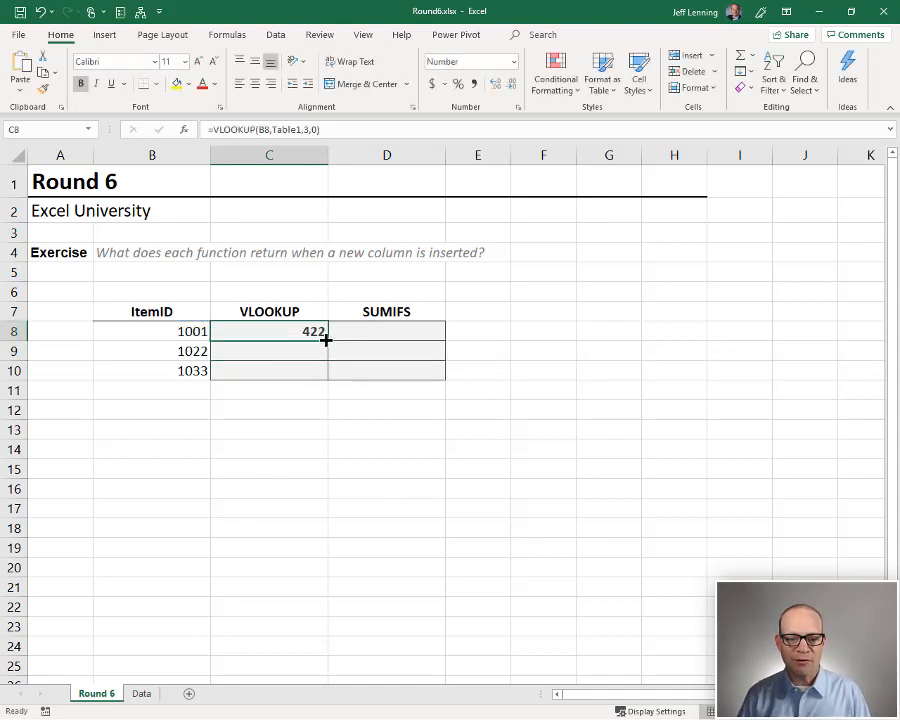
{"action": "left_click_drag", "start_coordinate": [312, 332], "coordinate": [312, 370]}
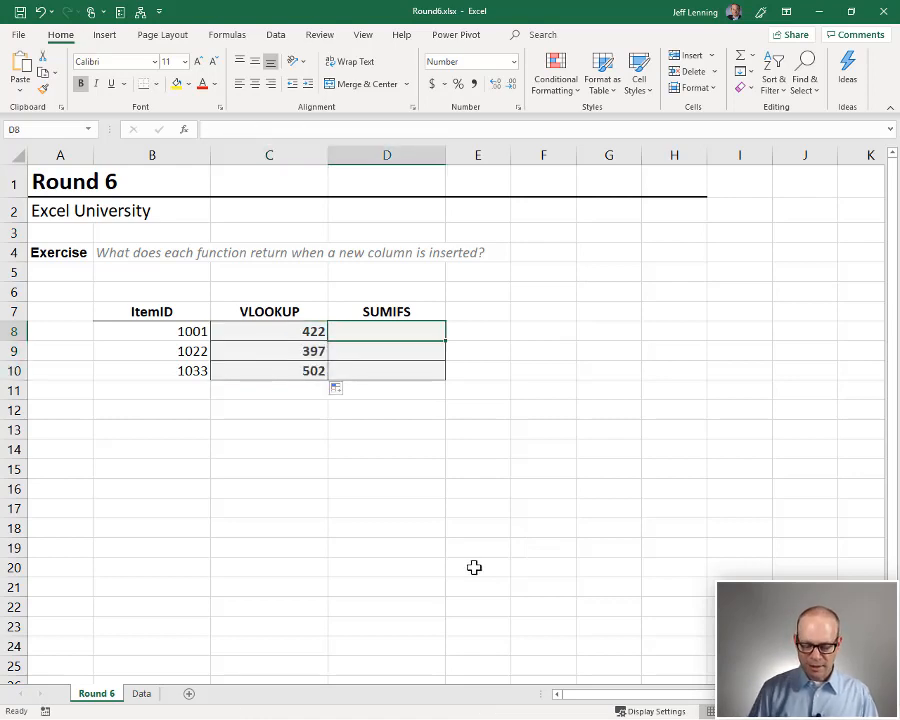
Step: Enter =SUMIFS(Table1[Cost],Table1[ItemID],B8) in D8 and fill down, matching 422, 397, 502
{"action": "type", "text": "=sumifs"}
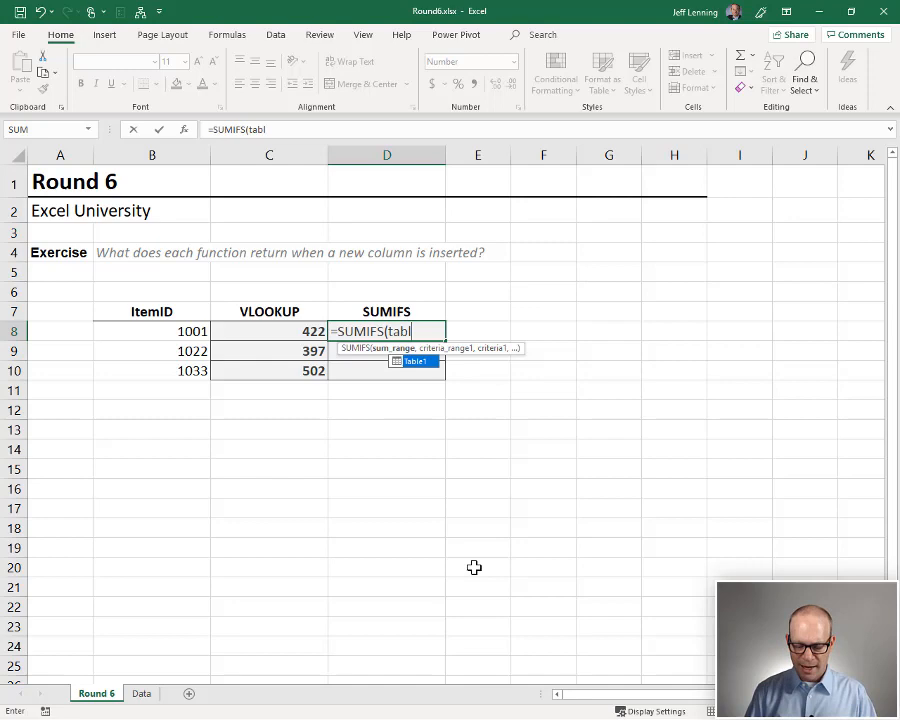
{"action": "type", "text": "Table1[Cost]"}
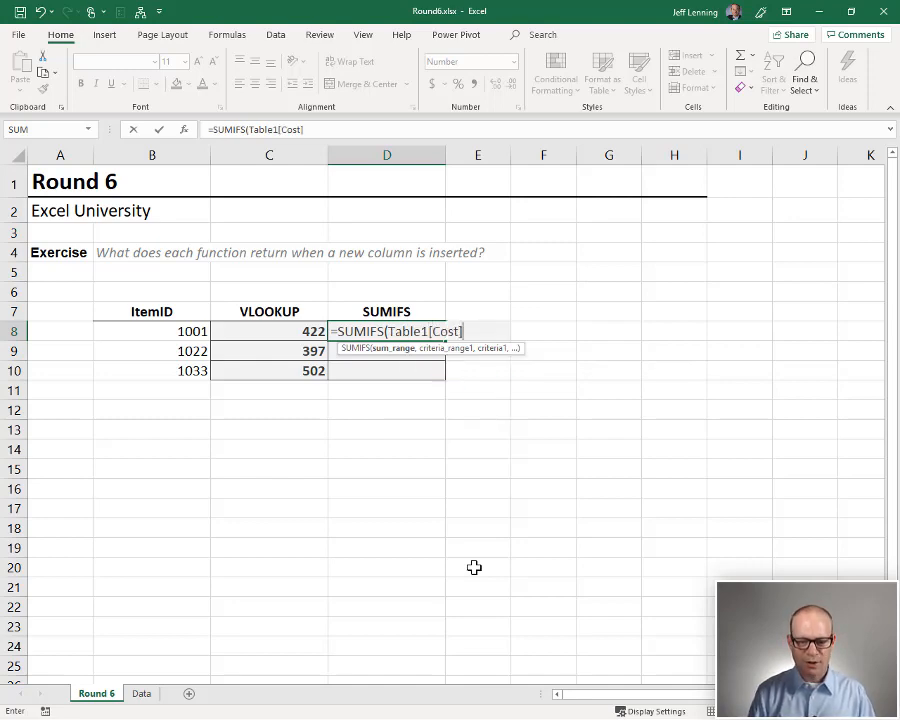
{"action": "type", "text": "],Table1["}
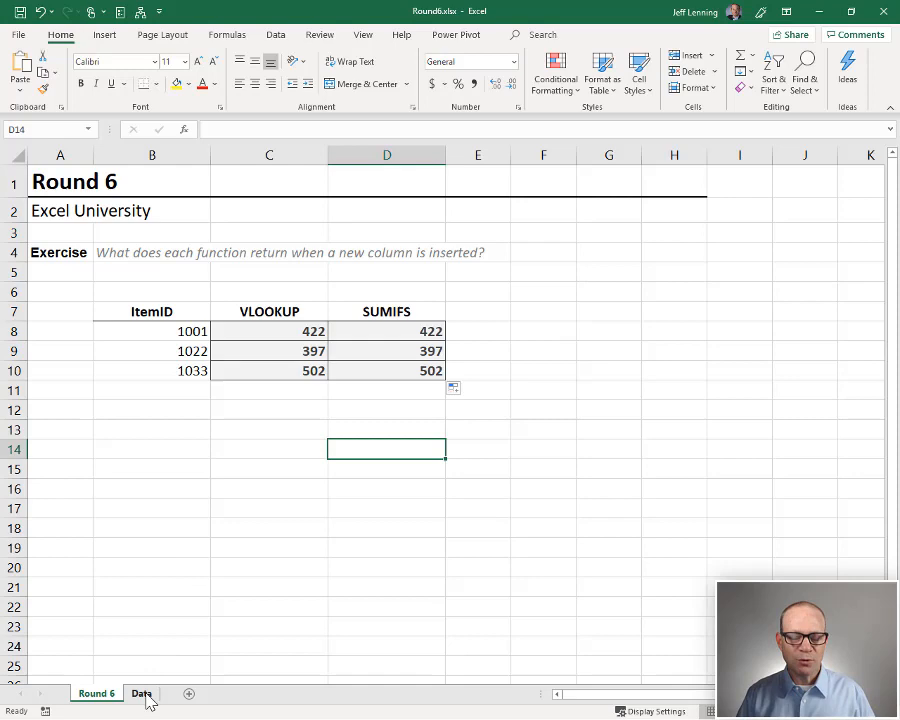
Step: On the Data sheet, insert a new empty Column1 to the left of Cost in Table1
{"action": "left_click", "coordinate": [140, 692]}
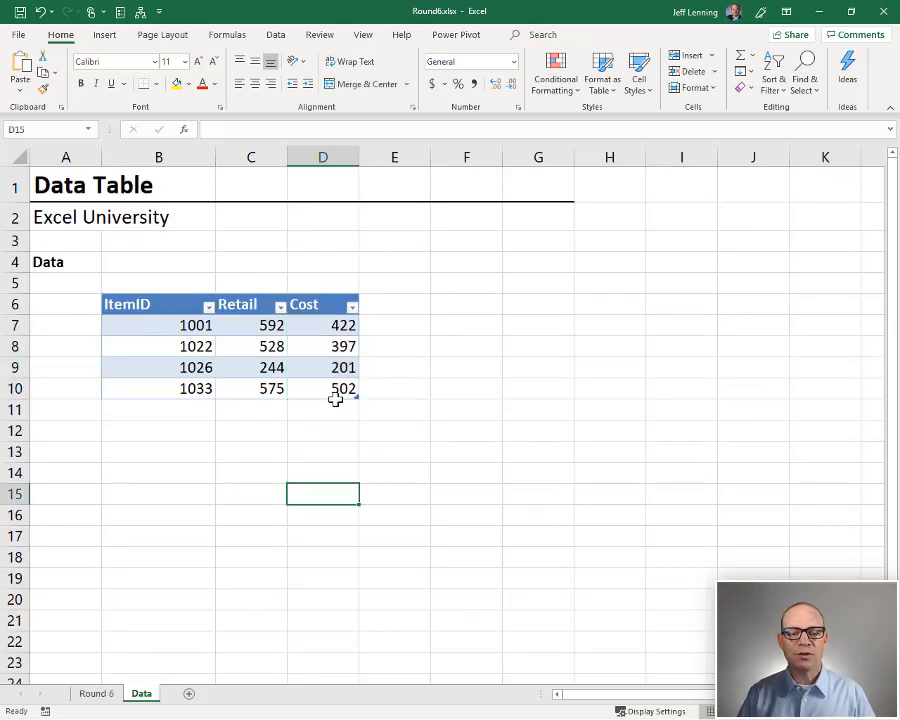
{"action": "right_click", "coordinate": [322, 156]}
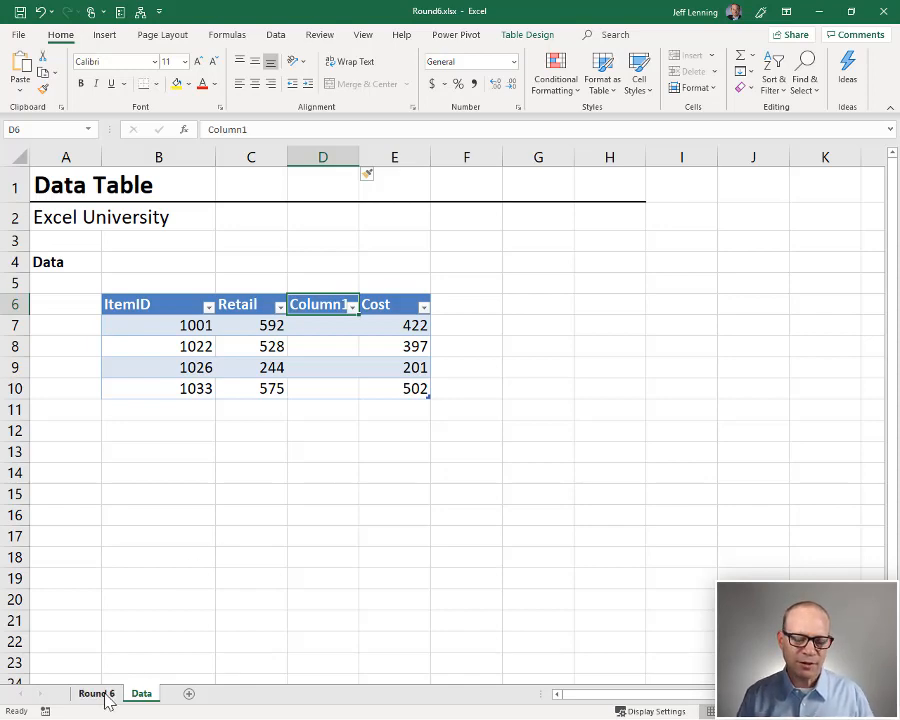
Step: Back on Round 6, compare VLOOKUP now showing 0 against SUMIFS still returning 422, 397, 502
{"action": "left_click", "coordinate": [96, 692]}
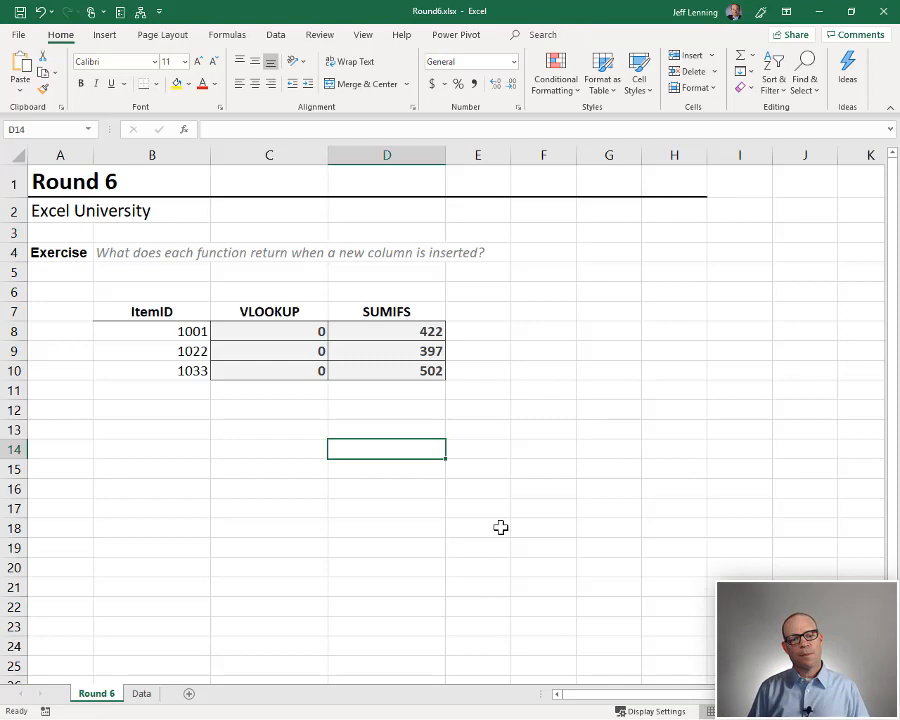
{"action": "left_click", "coordinate": [386, 332]}
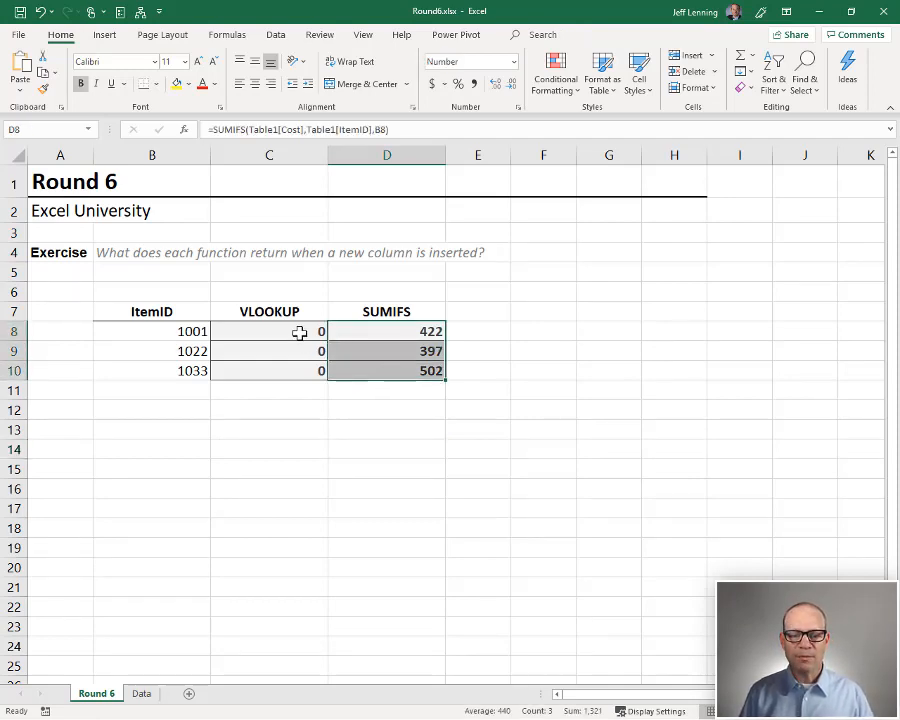
{"action": "left_click", "coordinate": [268, 332]}
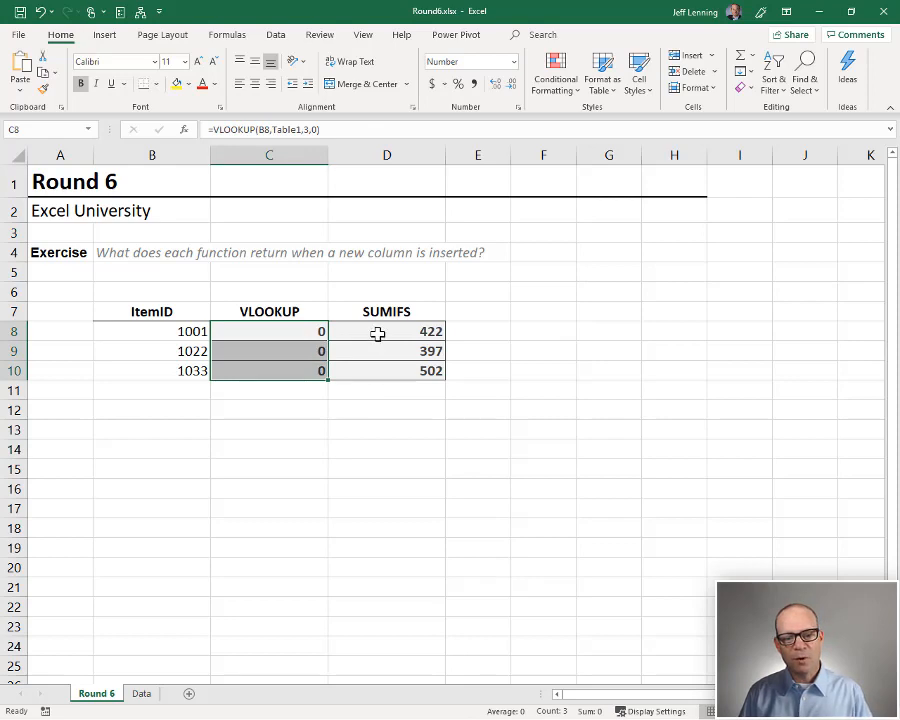
{"action": "double_click", "coordinate": [386, 332]}
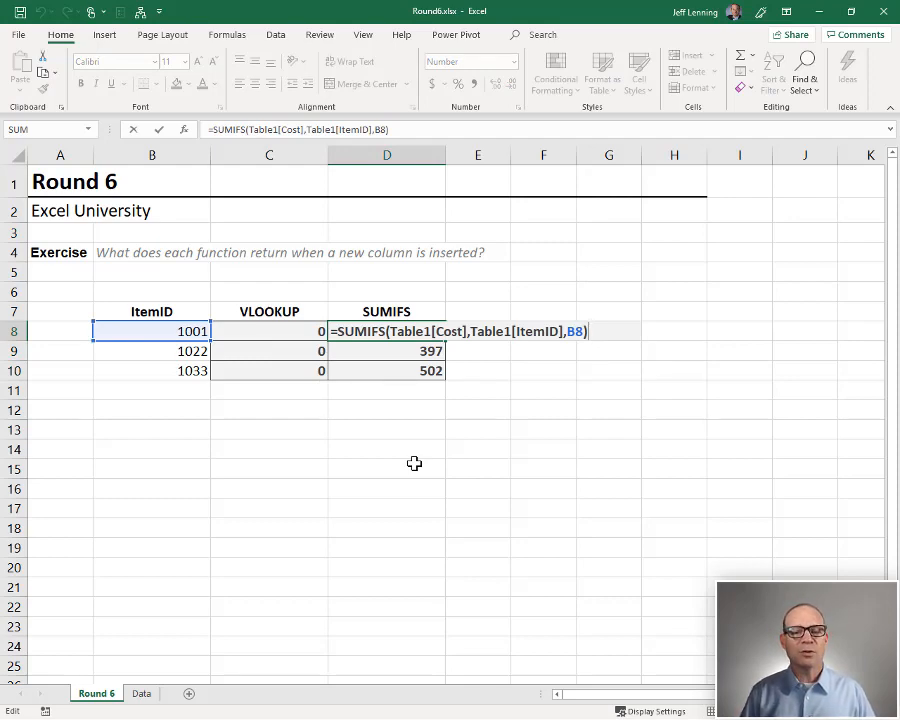
{"action": "key", "text": "Enter"}
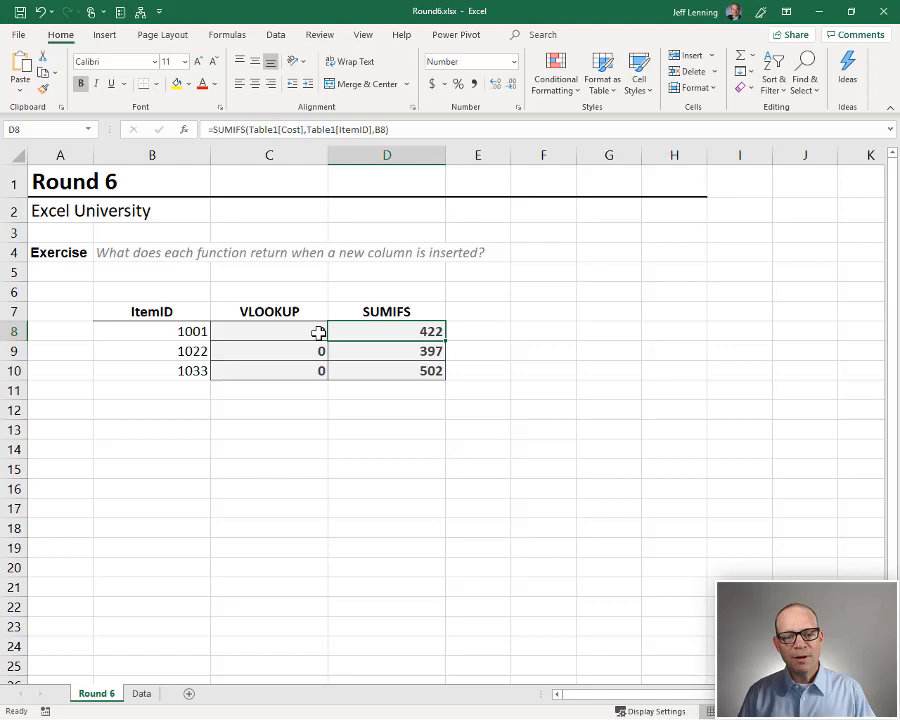
{"action": "double_click", "coordinate": [268, 332]}
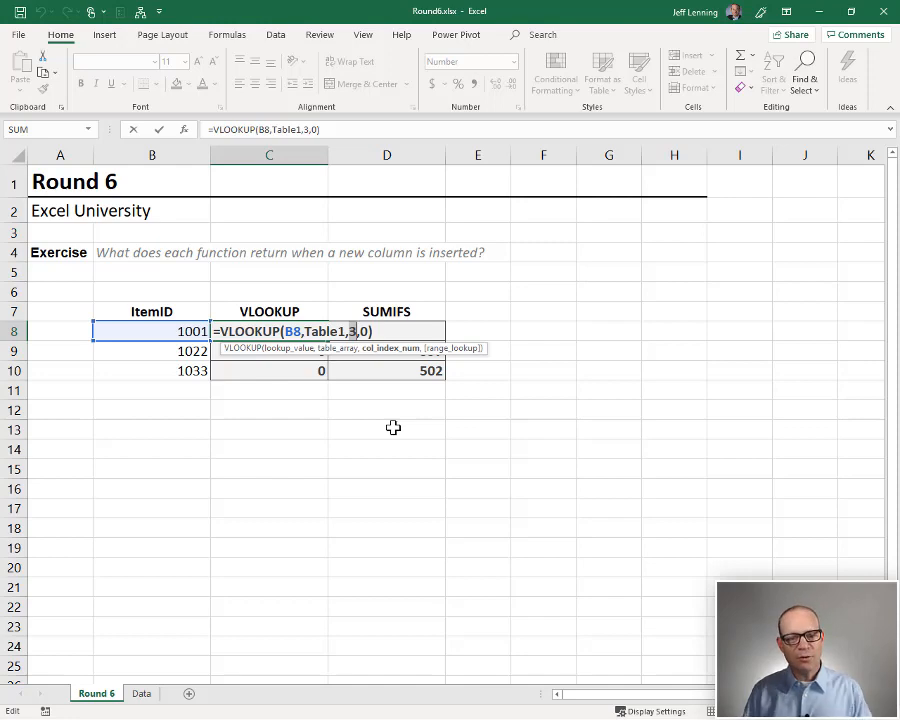
{"action": "left_click", "coordinate": [140, 692]}
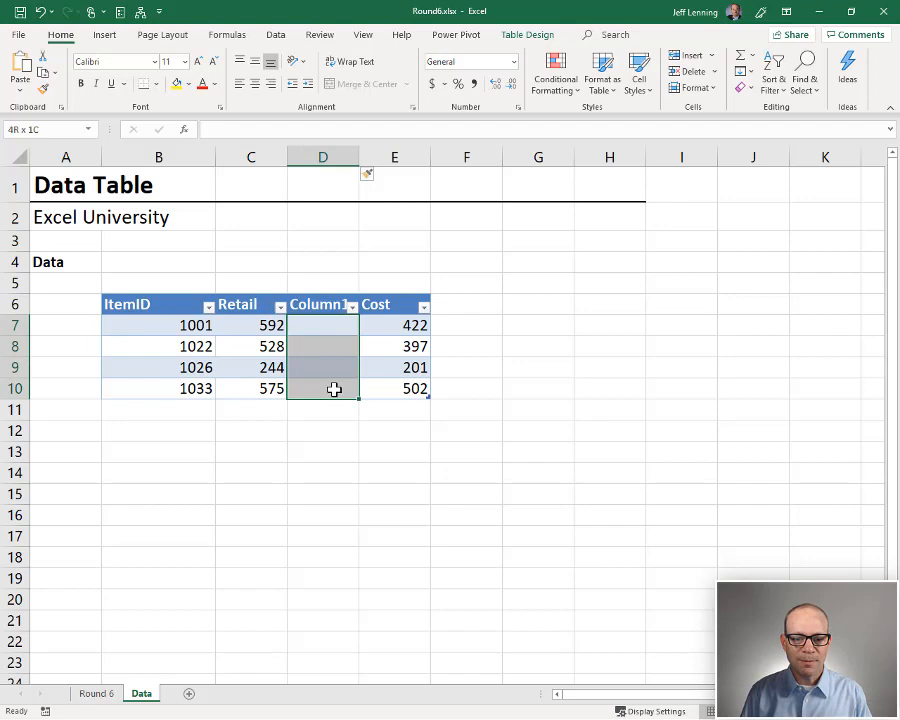
{"action": "left_click", "coordinate": [96, 692]}
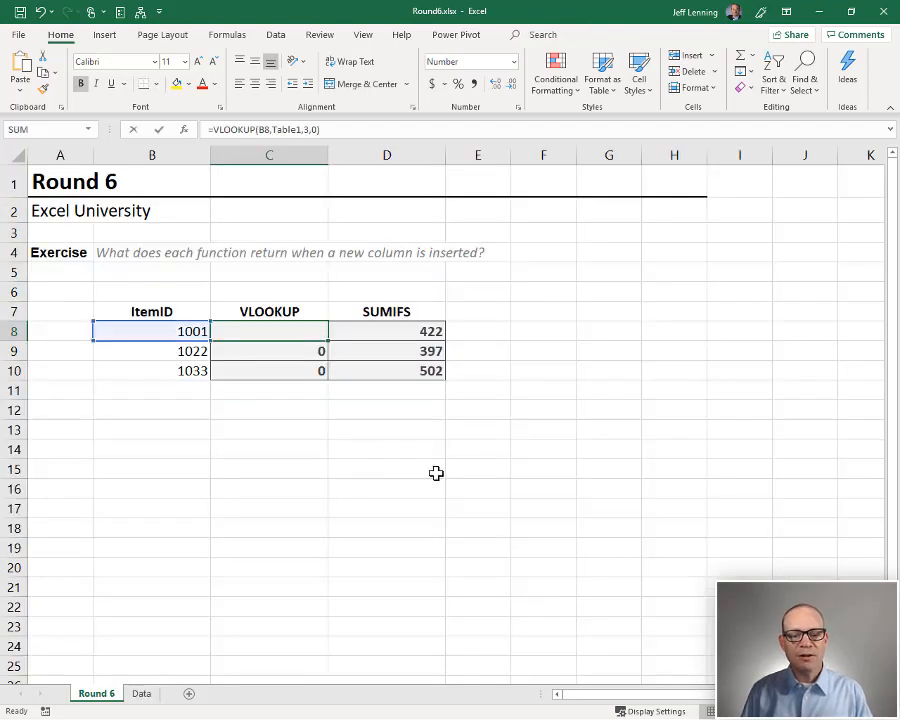
{"action": "double_click", "coordinate": [268, 332]}
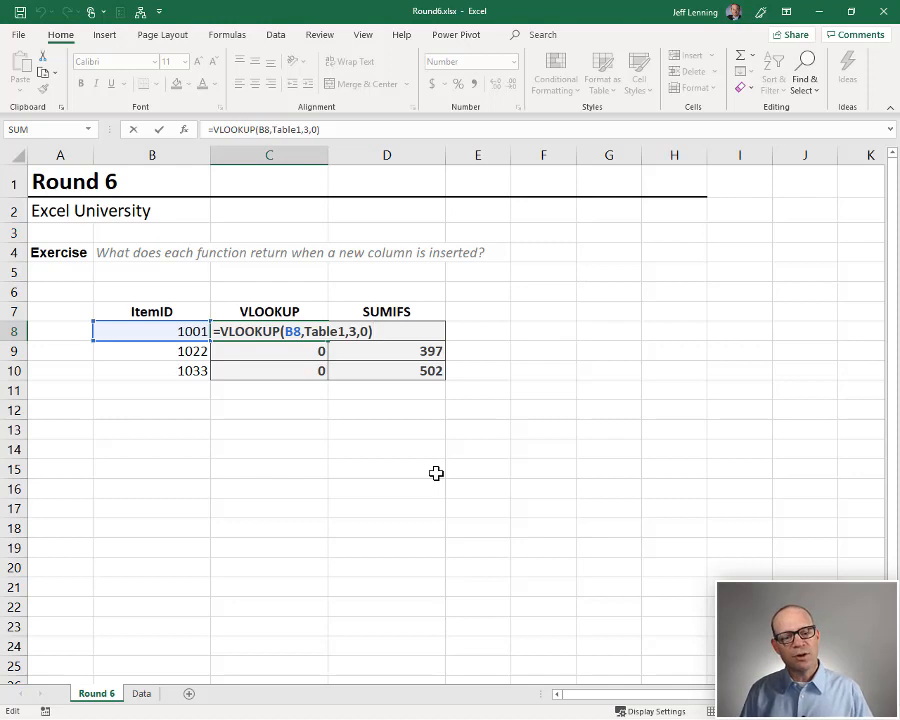
{"action": "key", "text": "Enter"}
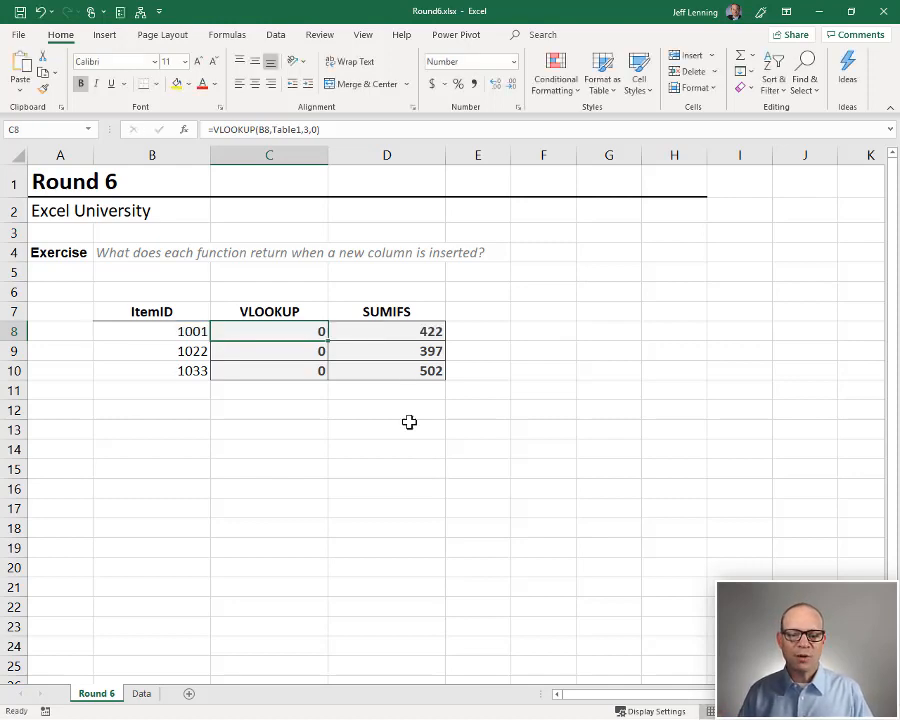